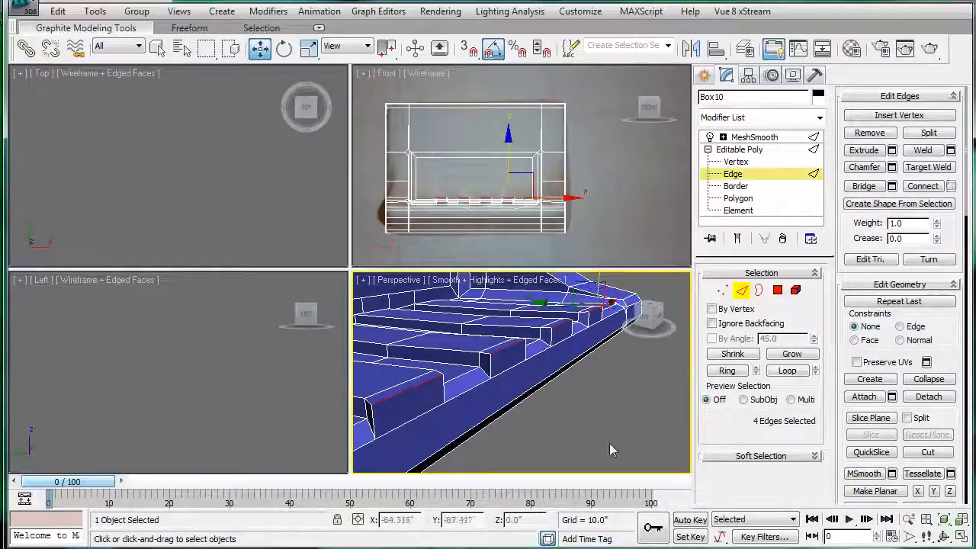
# Preview the soap dish with MeshSmooth, then return to Editable Poly vertex level.
pyautogui.click(753, 137)
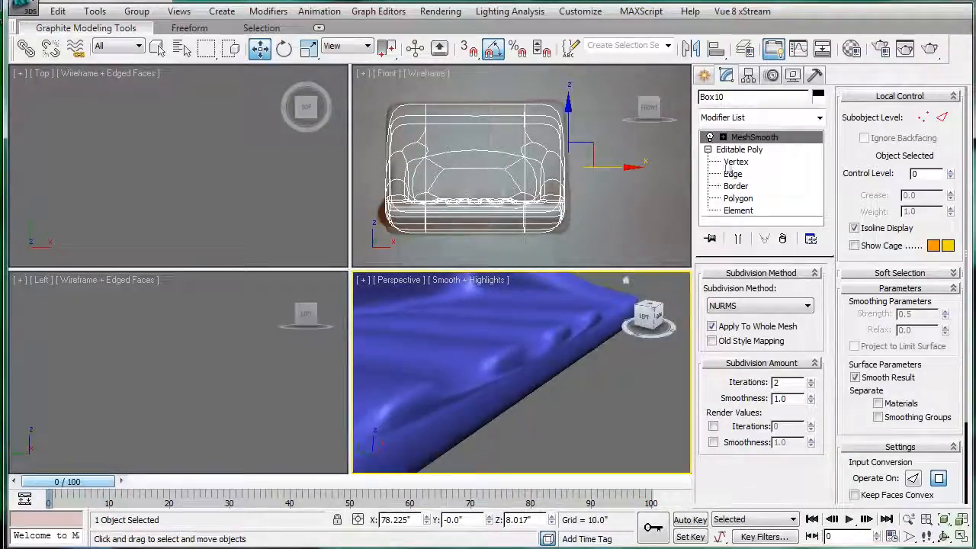
pyautogui.click(738, 198)
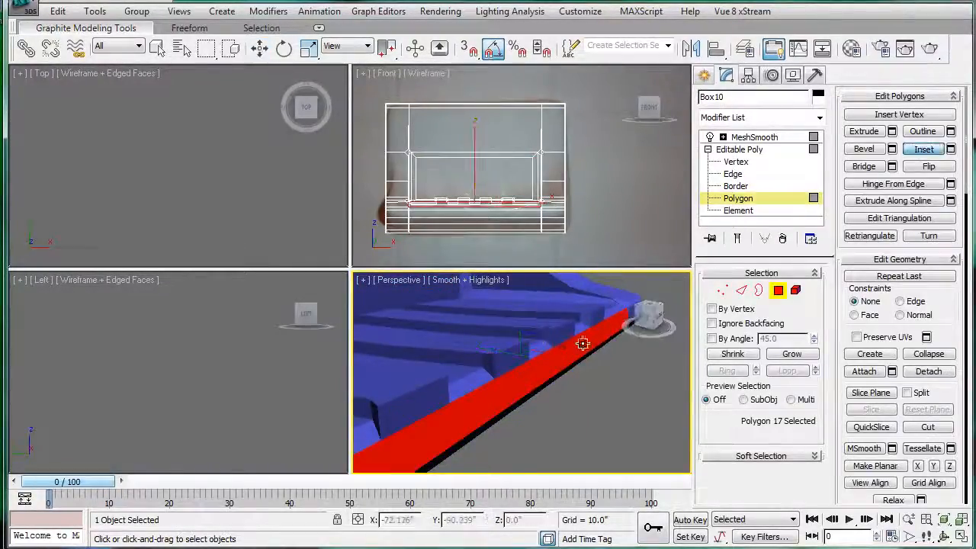
pyautogui.click(735, 161)
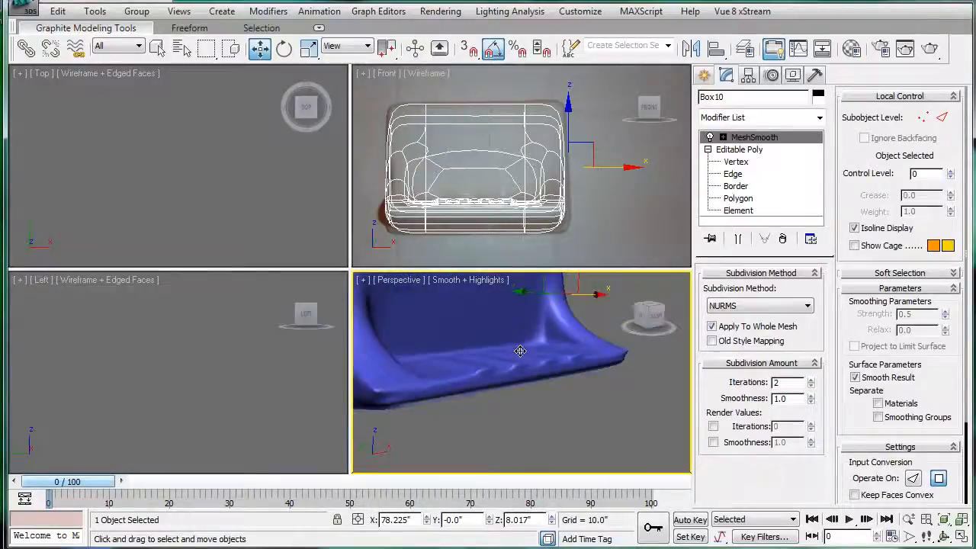
pyautogui.click(739, 149)
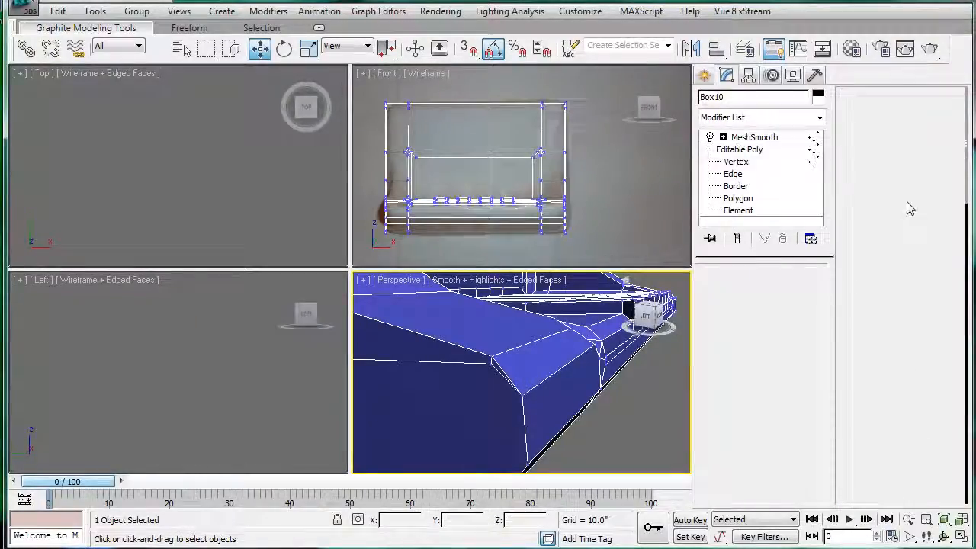
pyautogui.click(734, 161)
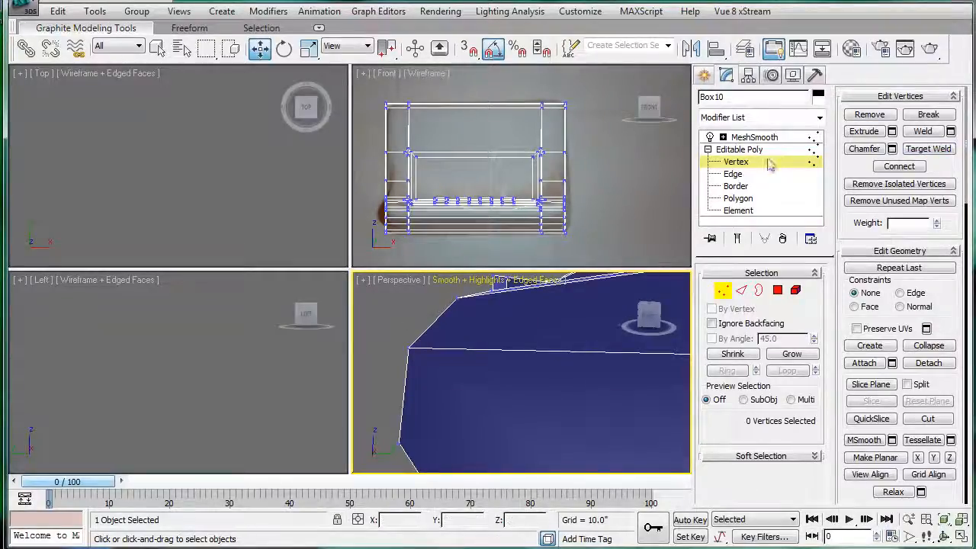
# Inspect the dish at Edge, Polygon and Border levels, then show it fully smoothed.
pyautogui.click(753, 138)
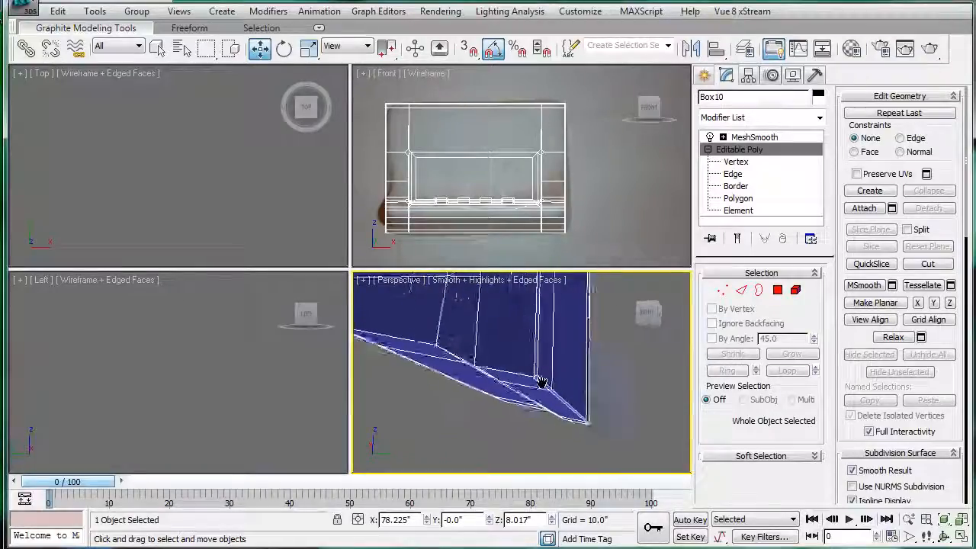
pyautogui.moveTo(541, 381); pyautogui.dragTo(338, 396)
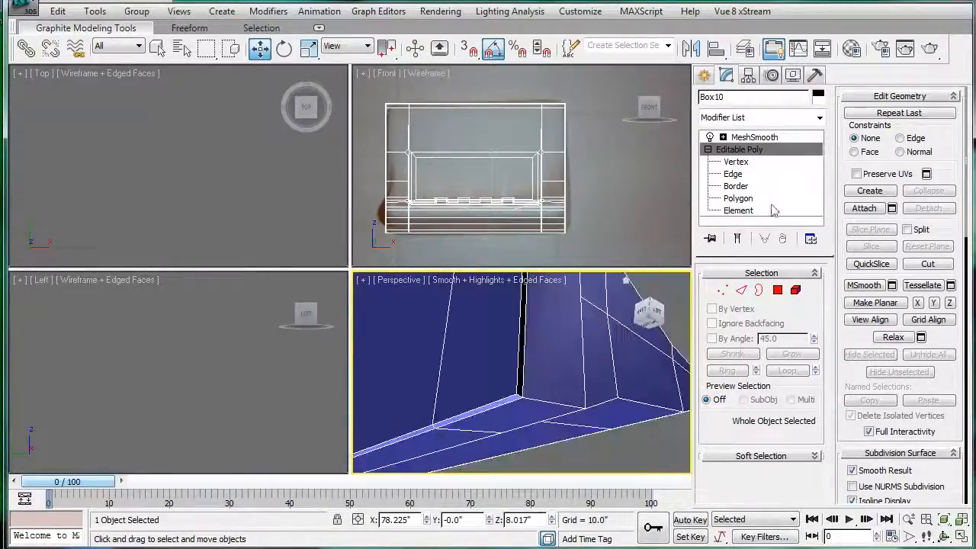
pyautogui.click(732, 174)
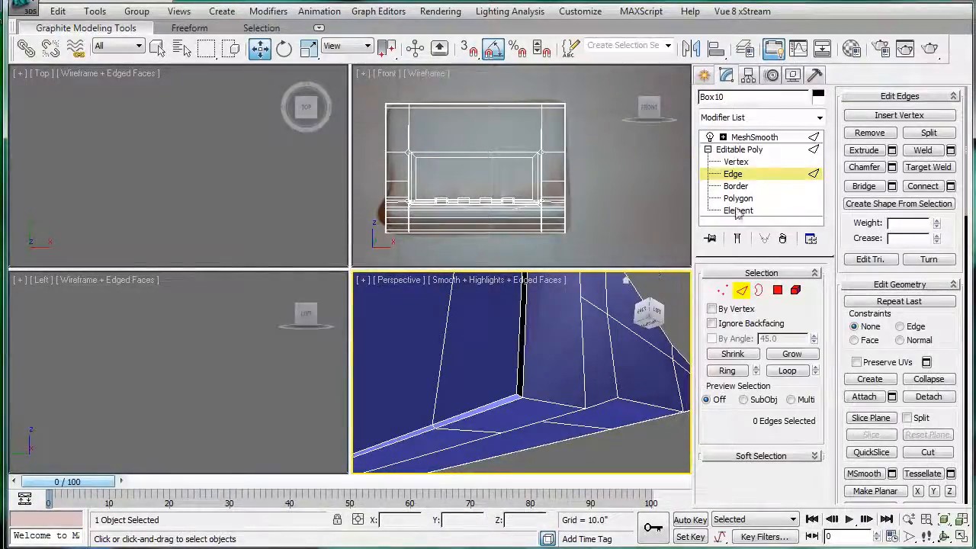
pyautogui.click(738, 198)
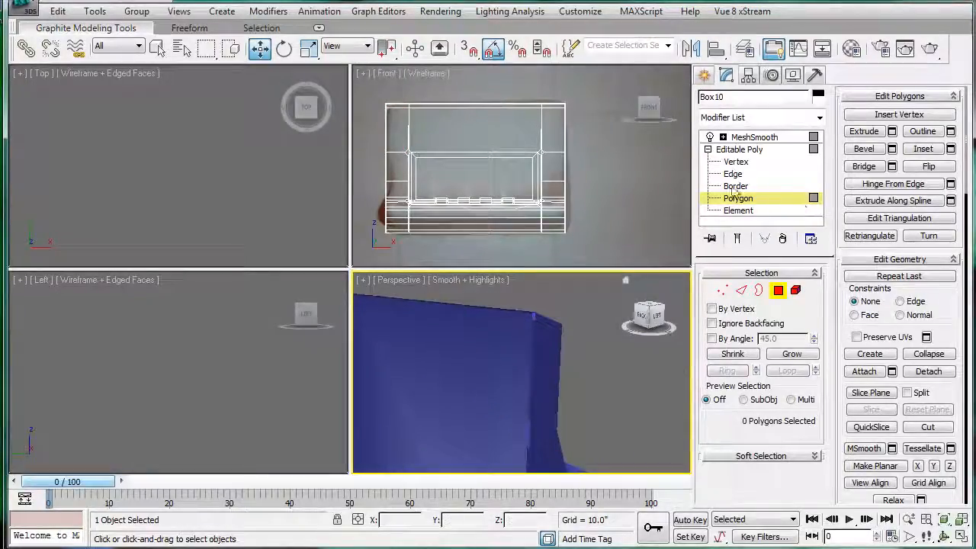
pyautogui.click(735, 186)
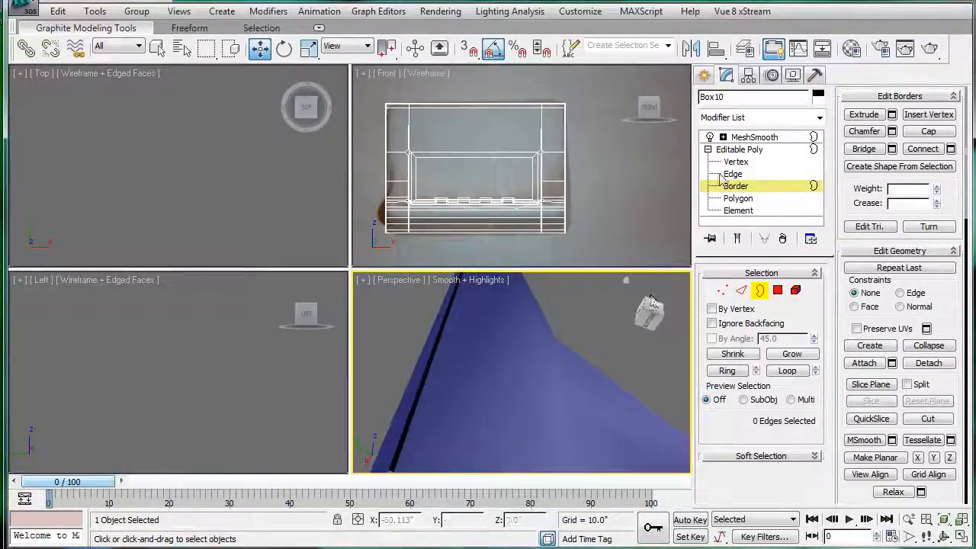
pyautogui.click(735, 161)
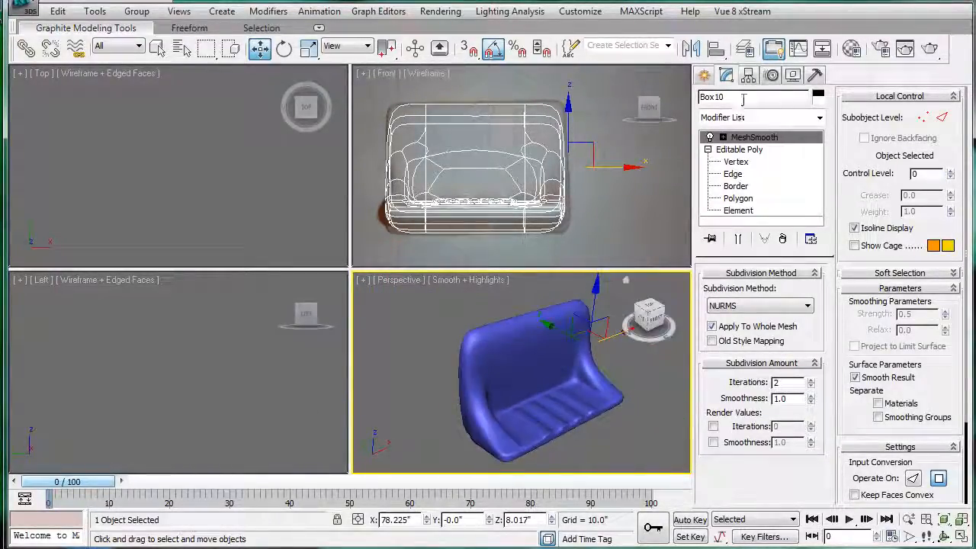
# Name the dish object 'soap'.
pyautogui.write('soap')
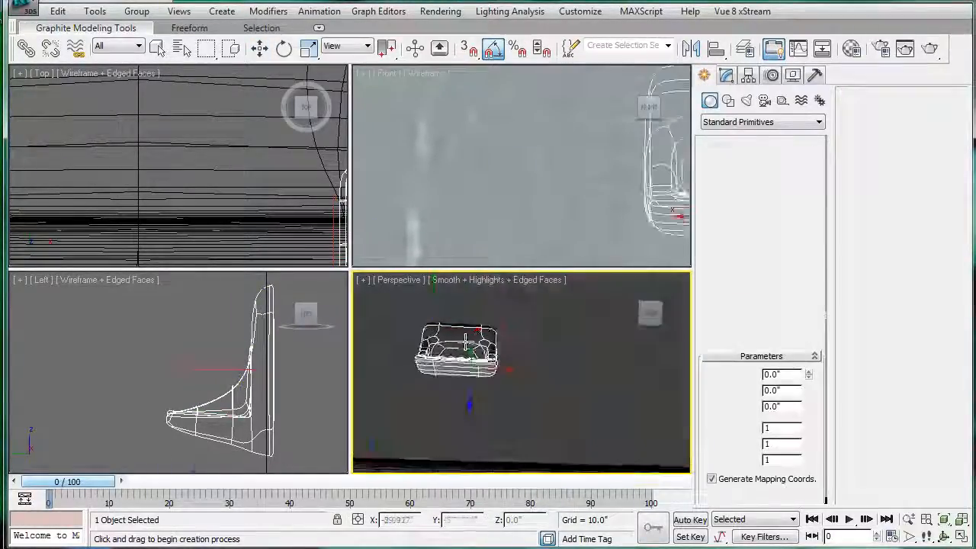
# Create a thin box under the soap dish and slide it along the wall as the towel bar.
pyautogui.moveTo(457, 342); pyautogui.dragTo(519, 358)
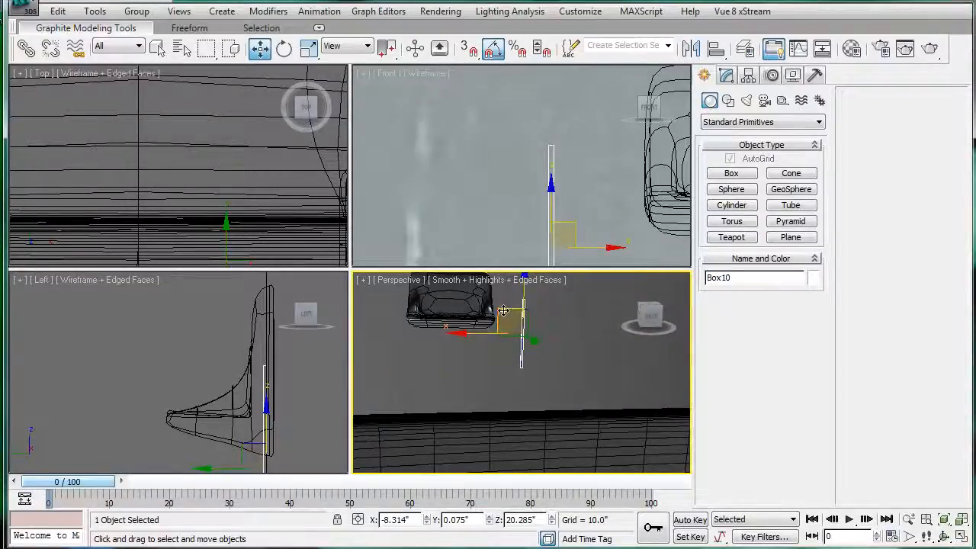
pyautogui.moveTo(503, 311); pyautogui.dragTo(450, 353)
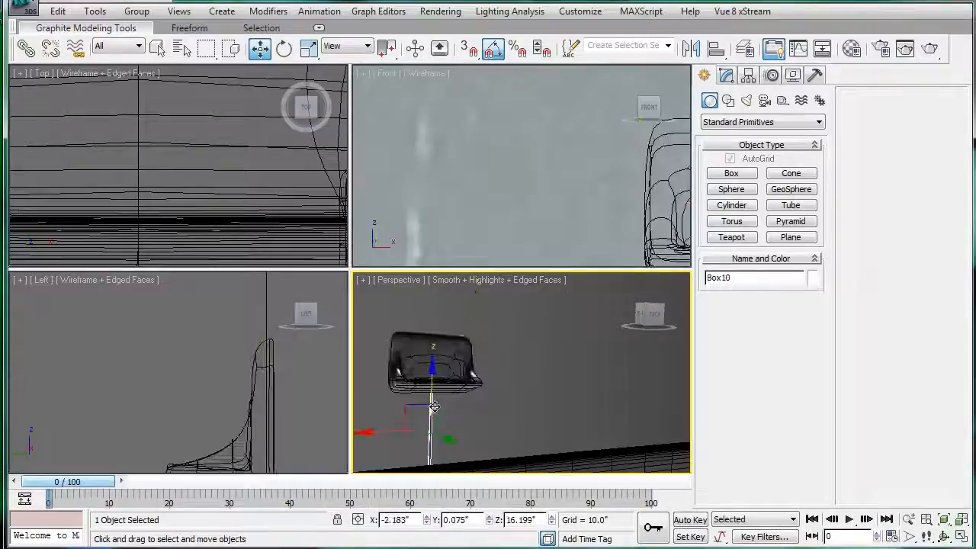
pyautogui.click(725, 75)
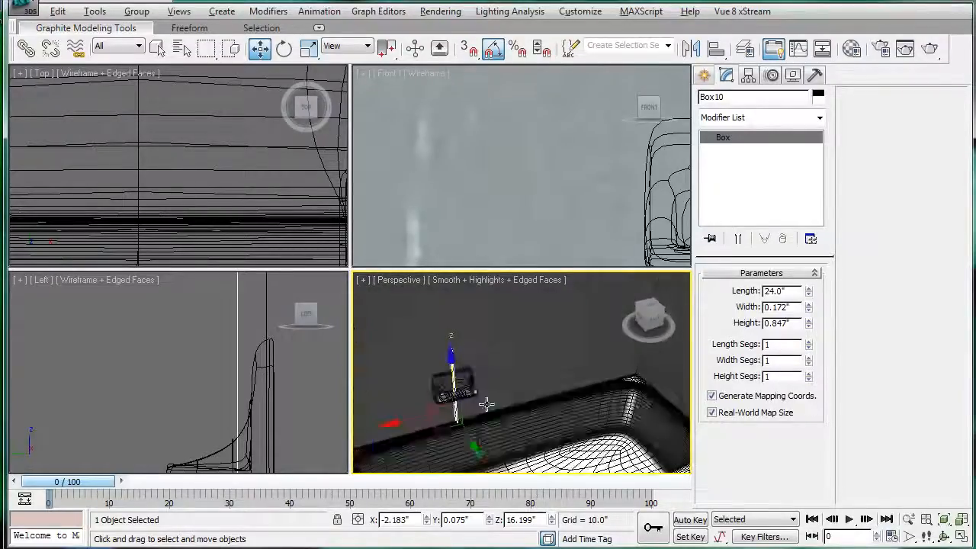
pyautogui.click(284, 47)
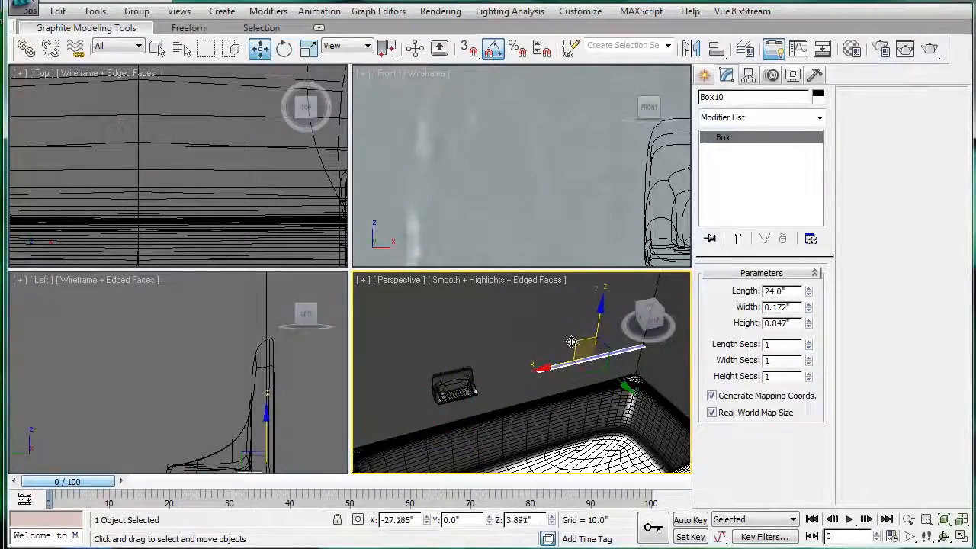
pyautogui.moveTo(572, 341); pyautogui.dragTo(573, 341)
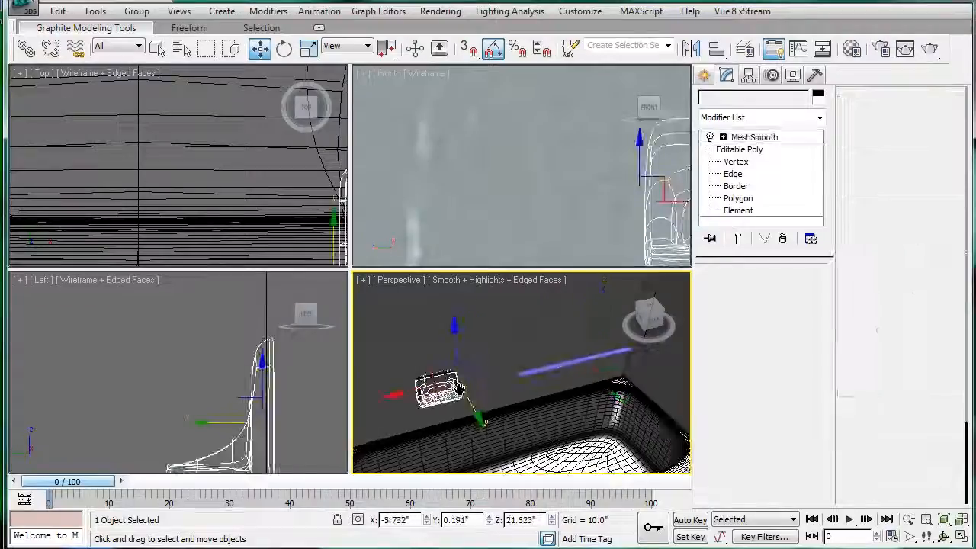
pyautogui.click(753, 138)
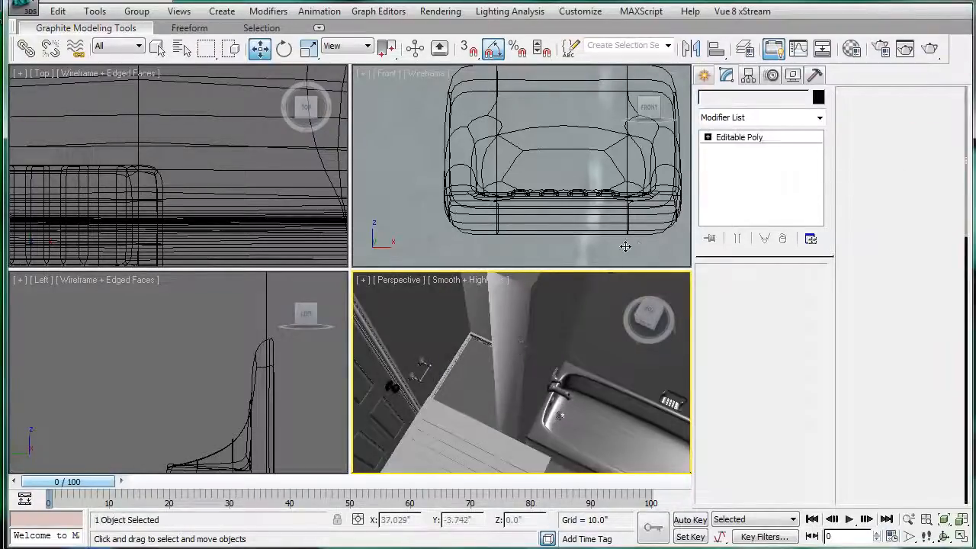
# Chamfer the wall's two corner edges by 0.26 with 20 segments.
pyautogui.click(738, 137)
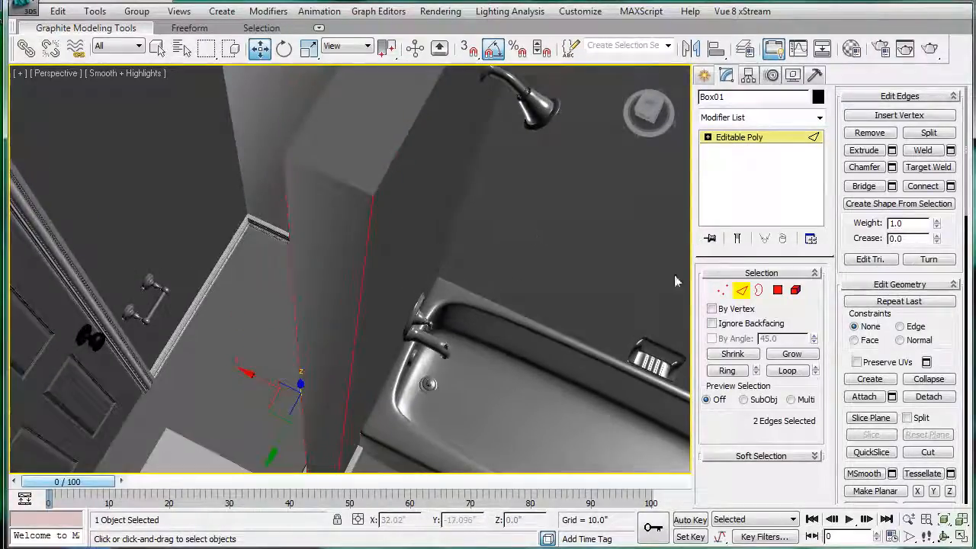
pyautogui.click(892, 167)
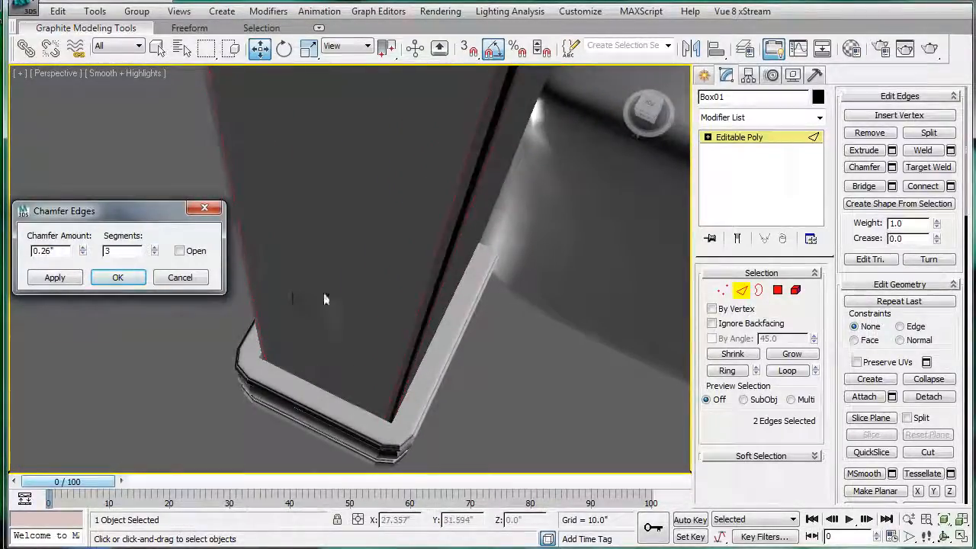
pyautogui.click(155, 246)
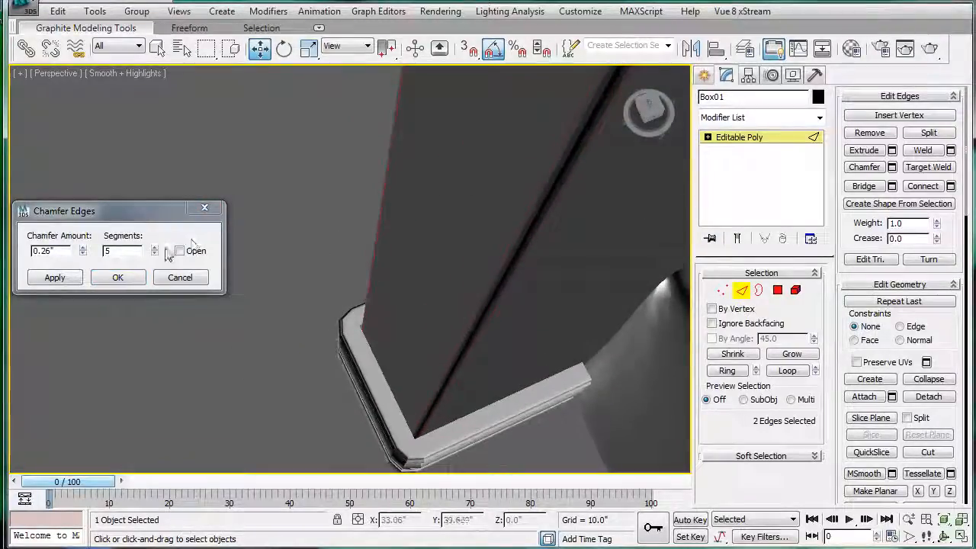
pyautogui.click(154, 247)
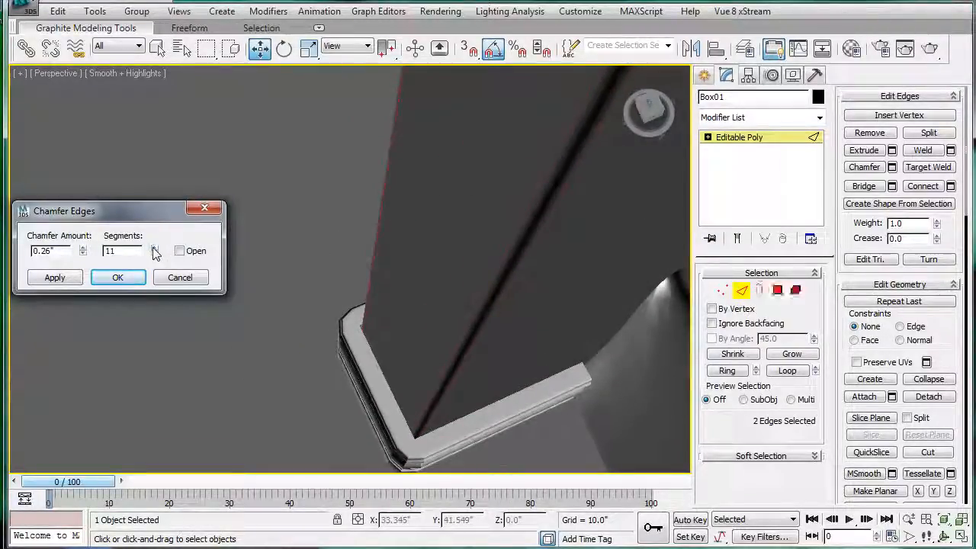
pyautogui.click(155, 247)
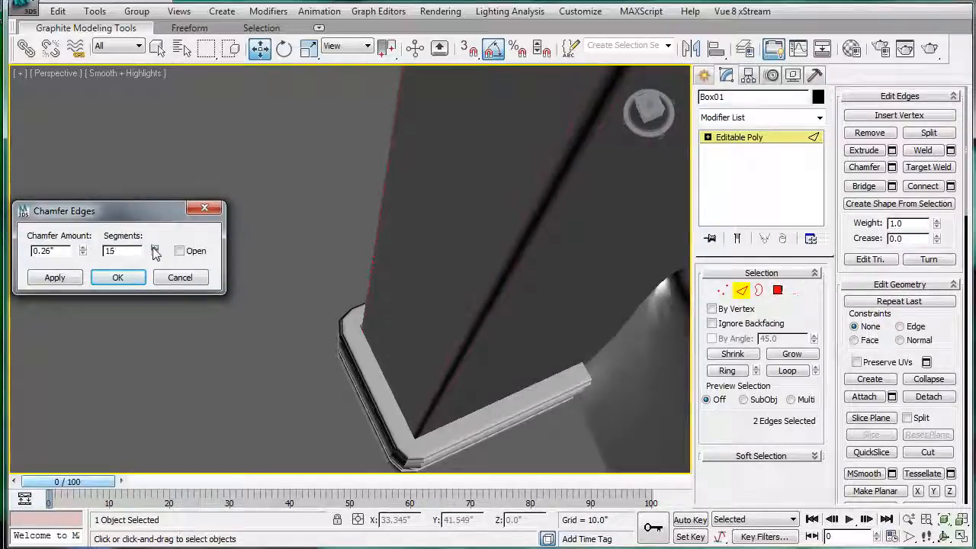
pyautogui.click(155, 247)
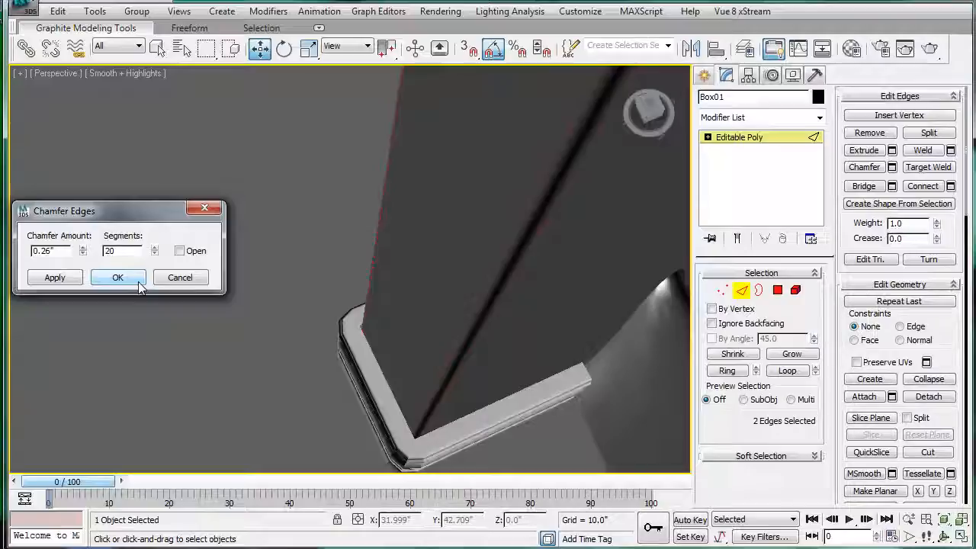
pyautogui.click(118, 277)
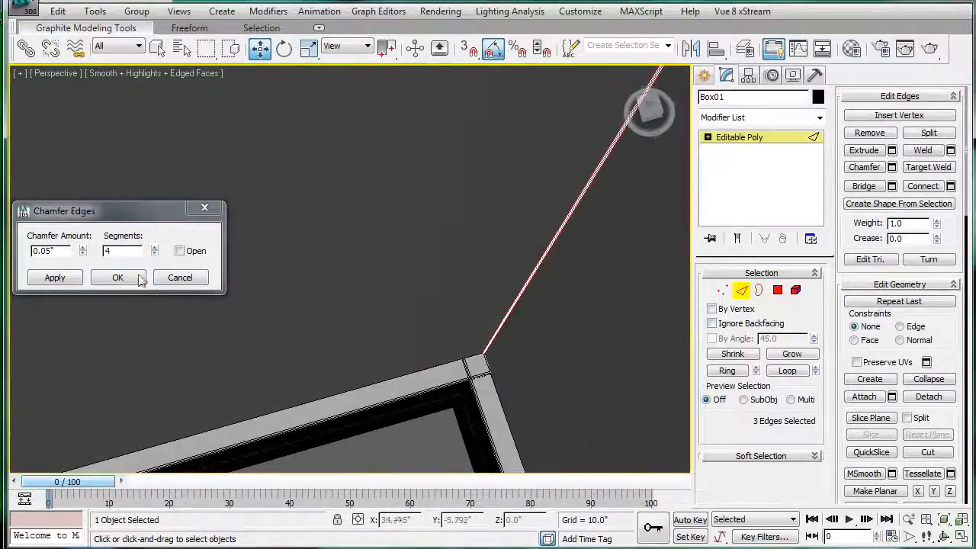
# Apply the same small chamfer to the door-side and remaining wall edges, then inspect the room corners.
pyautogui.click(117, 277)
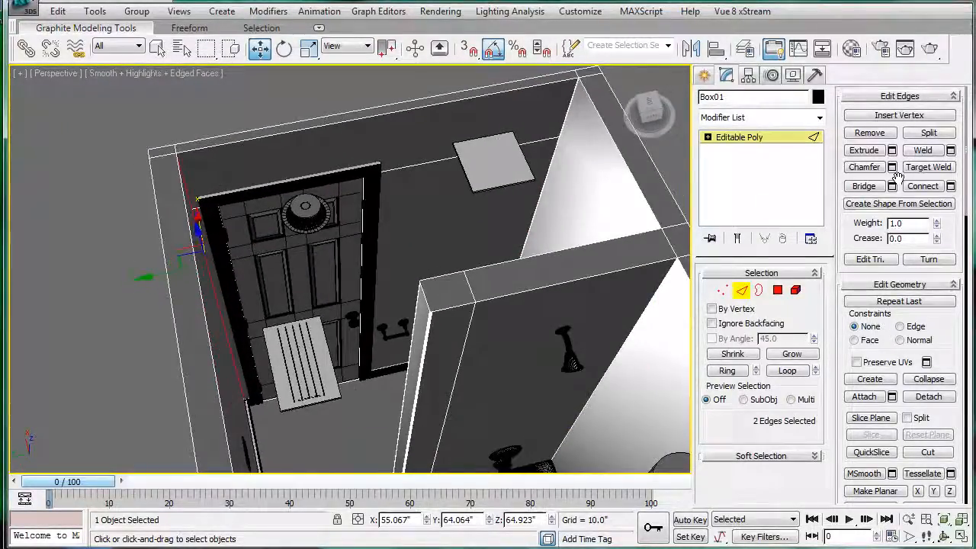
pyautogui.click(890, 166)
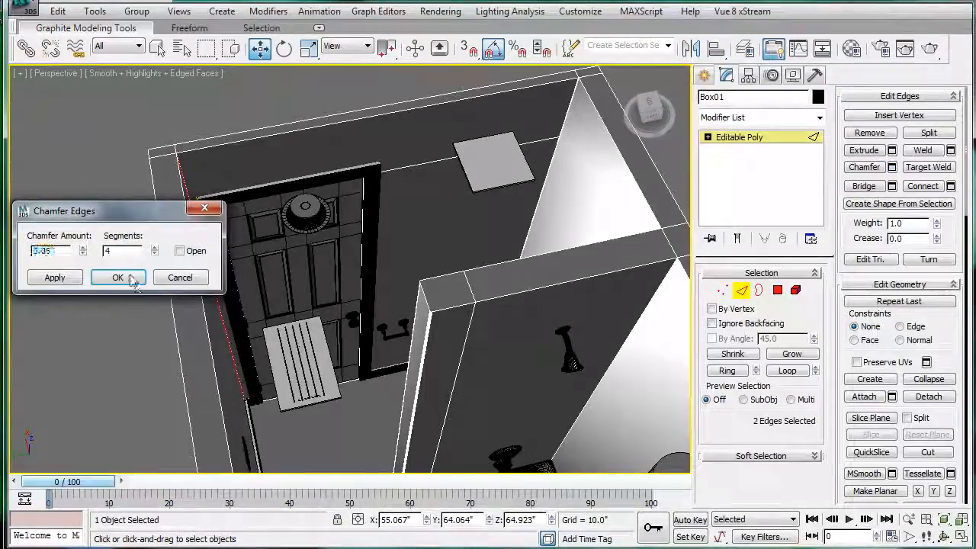
pyautogui.click(117, 278)
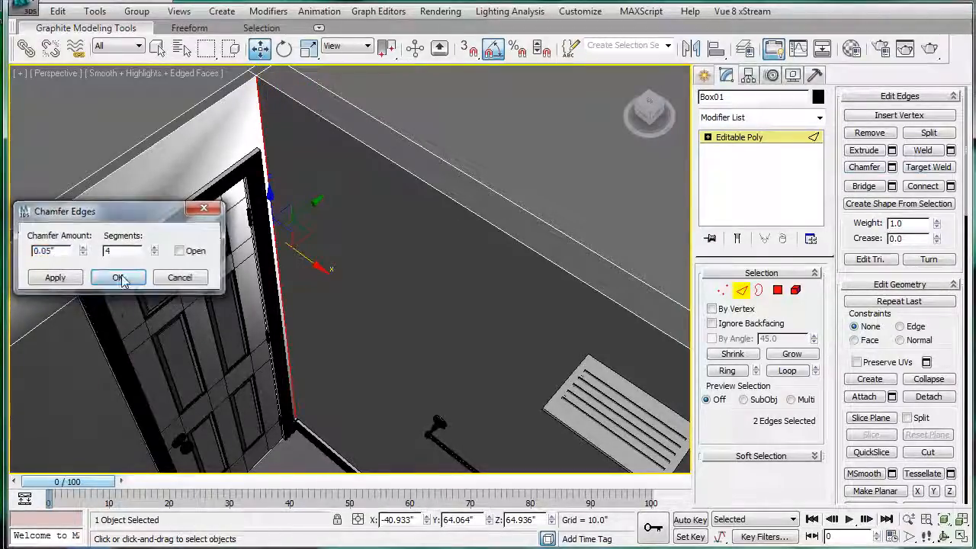
pyautogui.click(119, 278)
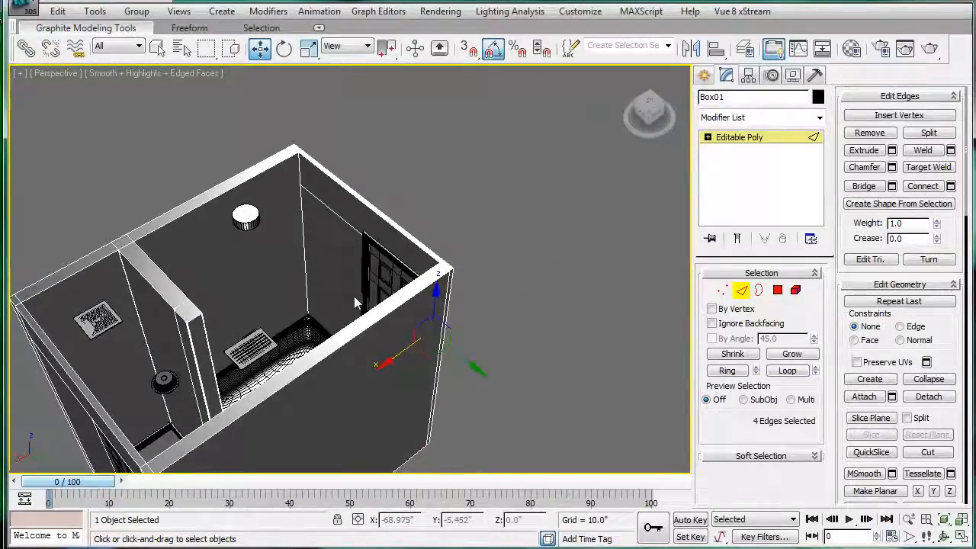
pyautogui.moveTo(682, 170)
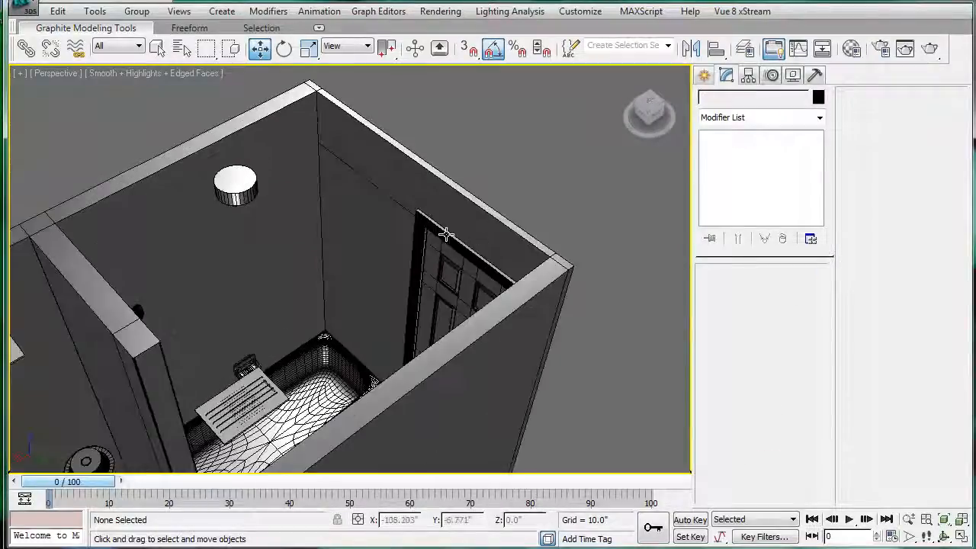
pyautogui.moveTo(445, 236); pyautogui.dragTo(271, 206)
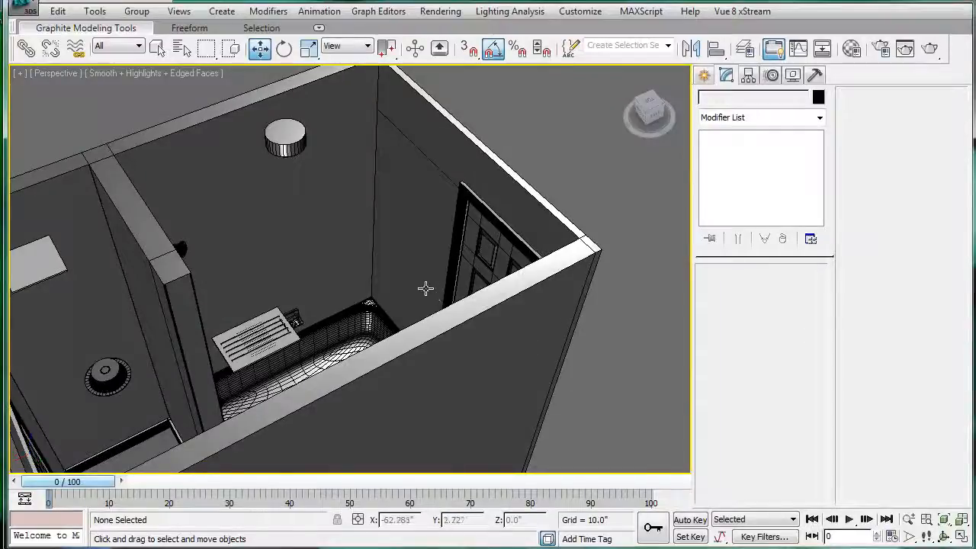
pyautogui.moveTo(426, 288); pyautogui.dragTo(421, 325)
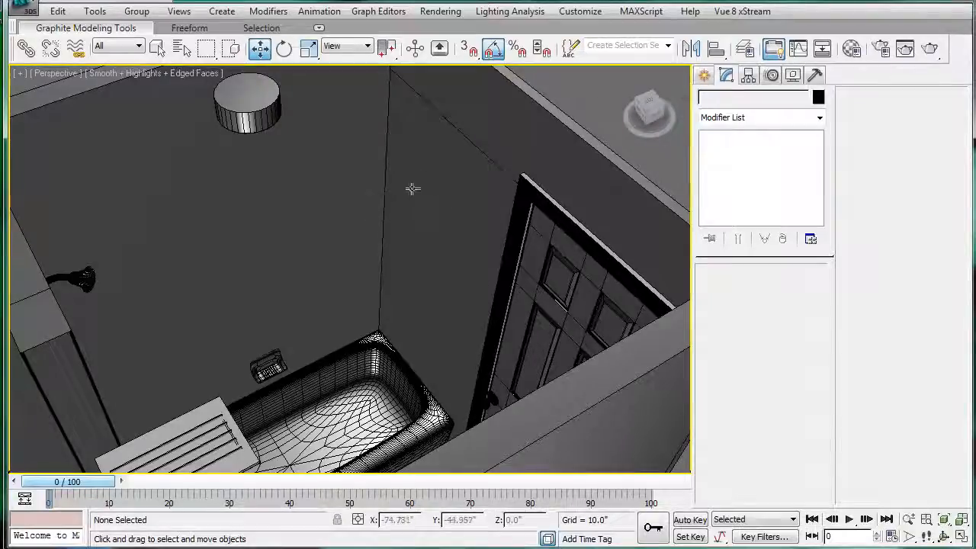
pyautogui.moveTo(381, 247)
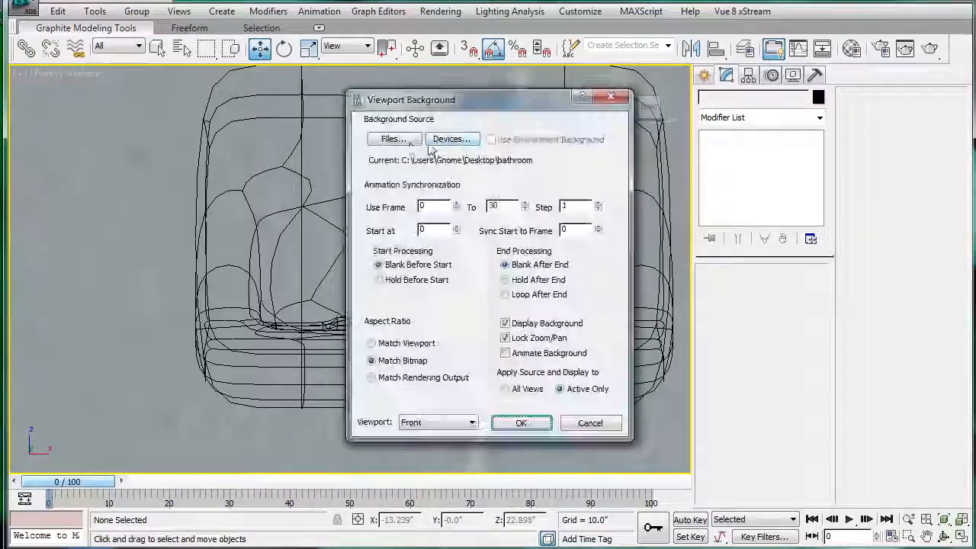
# Load the towel-bar reference photo as the front viewport background.
pyautogui.click(393, 139)
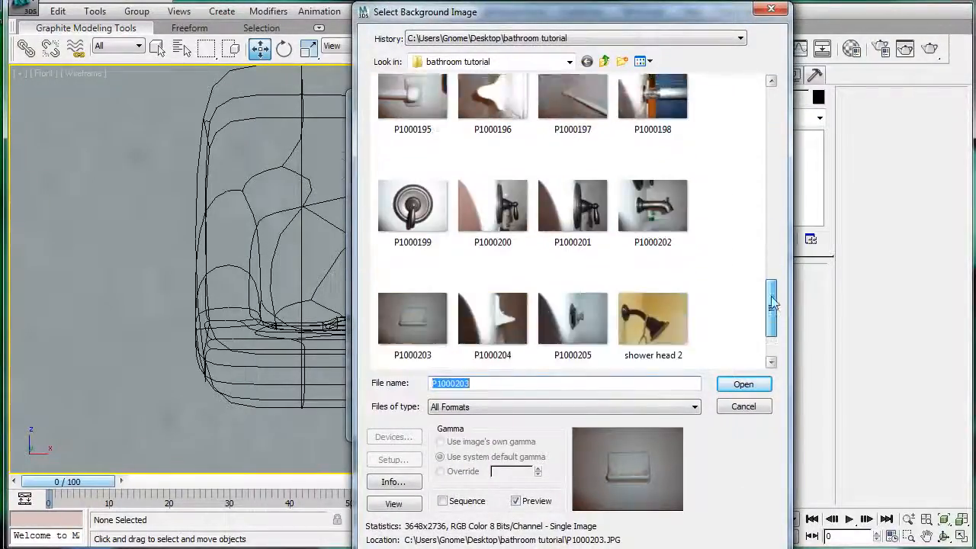
pyautogui.scroll(-3)
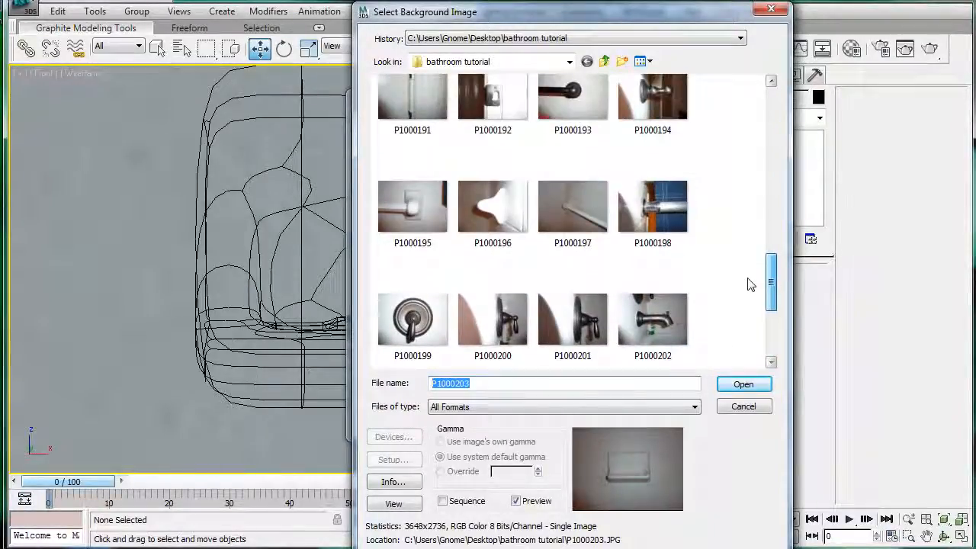
pyautogui.click(744, 384)
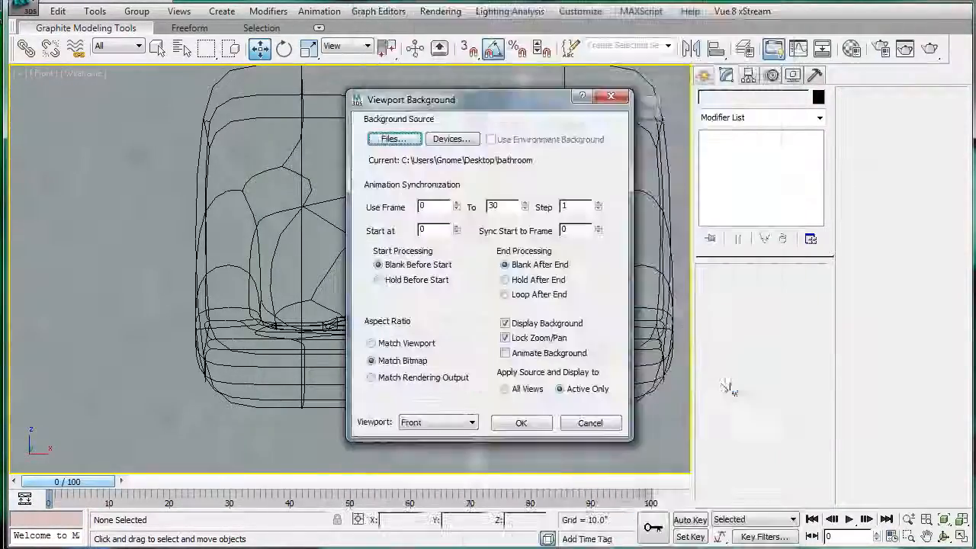
pyautogui.click(521, 422)
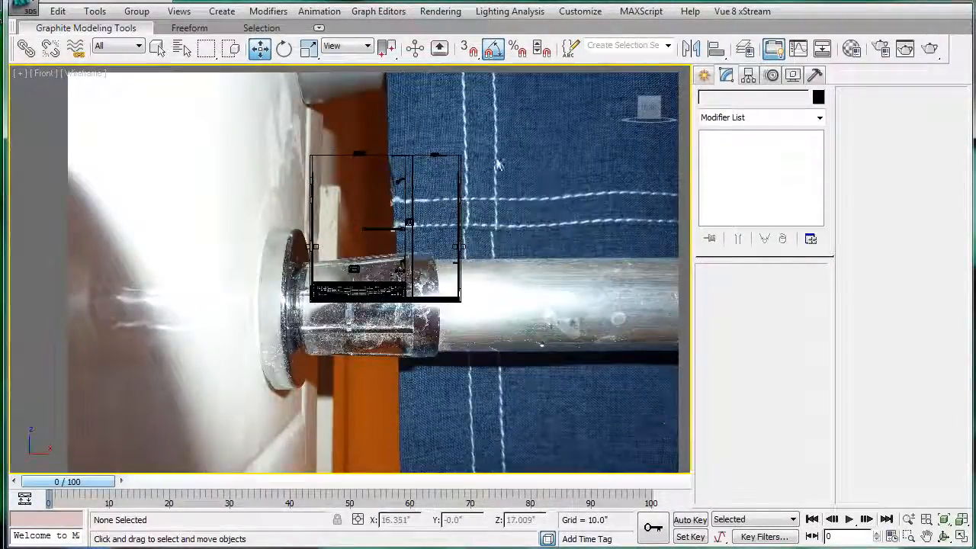
pyautogui.rightClick(381, 160)
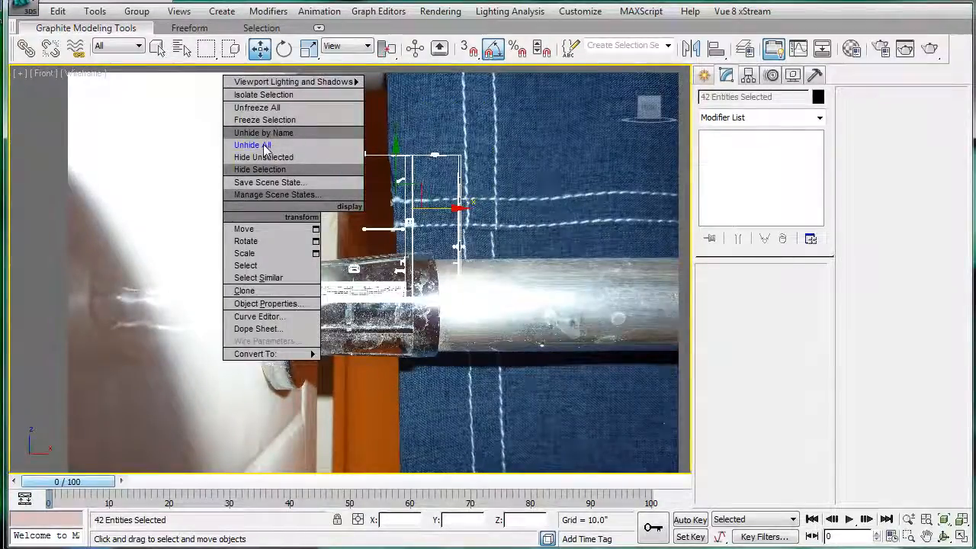
# Hide the room objects and line a new cylinder up over the photo's wall flange.
pyautogui.click(253, 145)
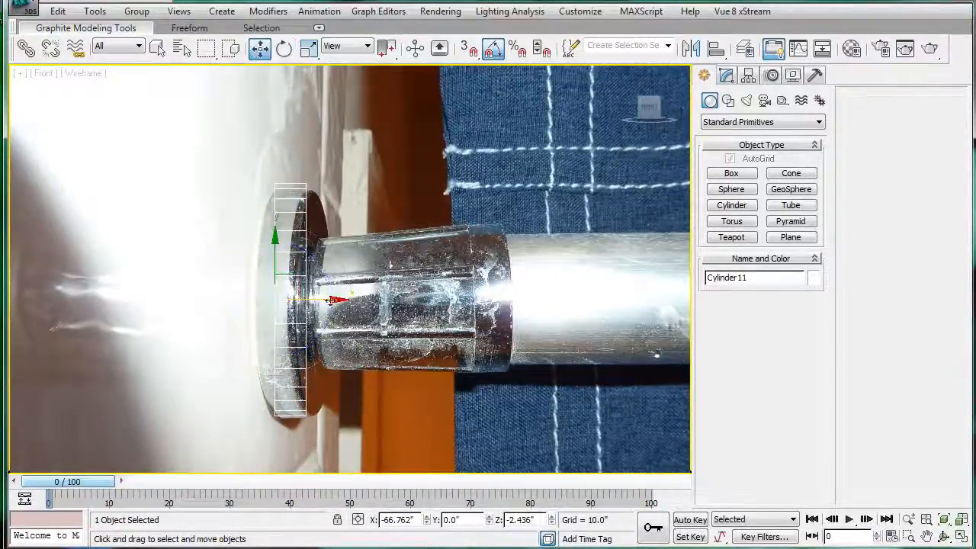
pyautogui.moveTo(329, 299); pyautogui.dragTo(317, 302)
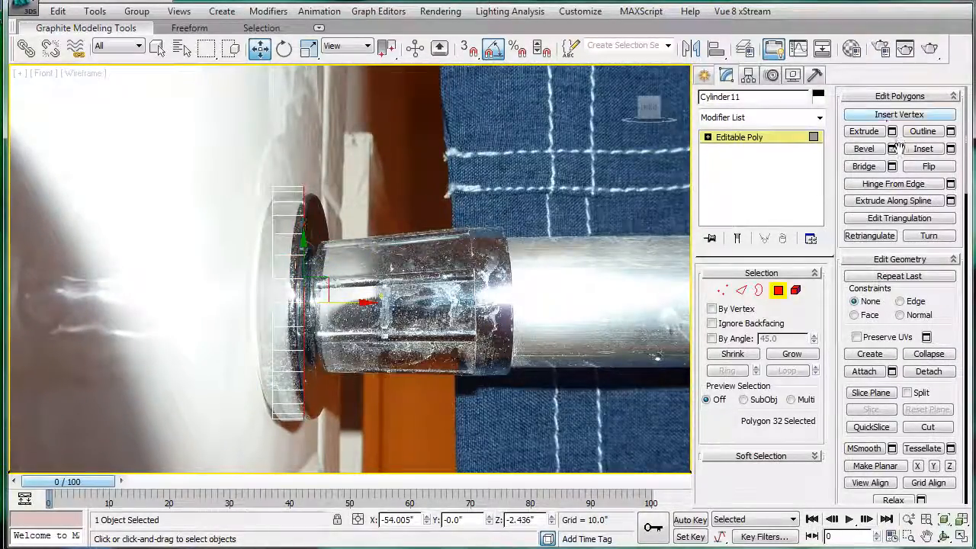
# Inset the cylinder's end face and extrude it 10 units as a narrower section.
pyautogui.click(892, 148)
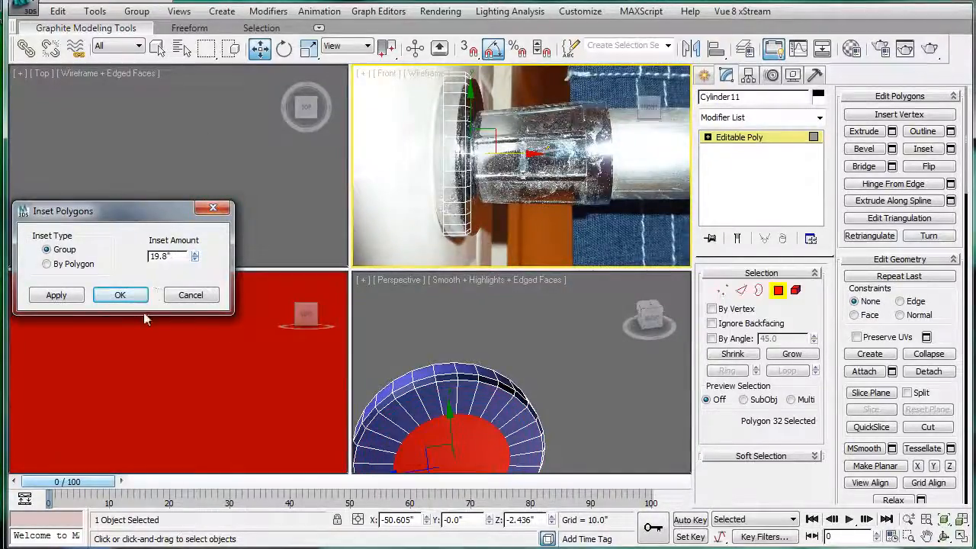
pyautogui.click(119, 296)
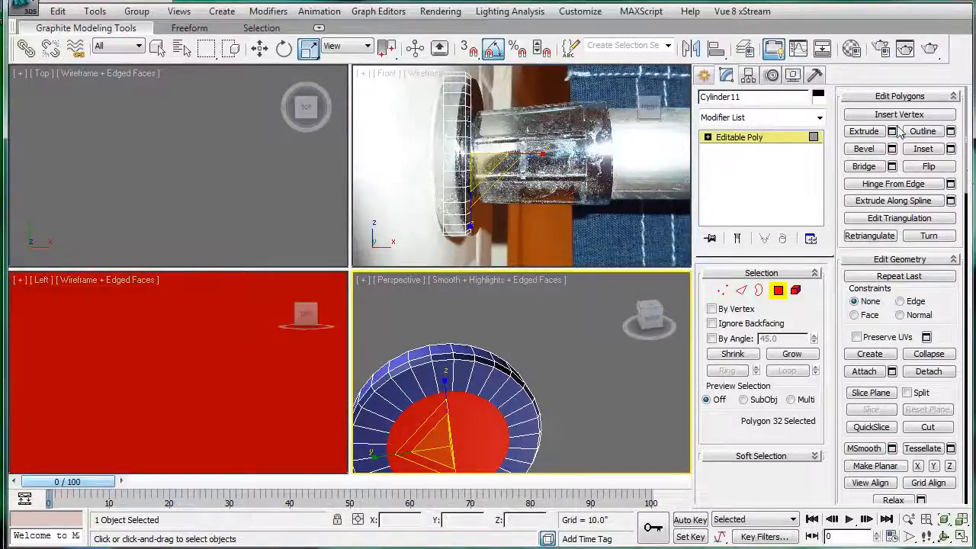
pyautogui.click(893, 131)
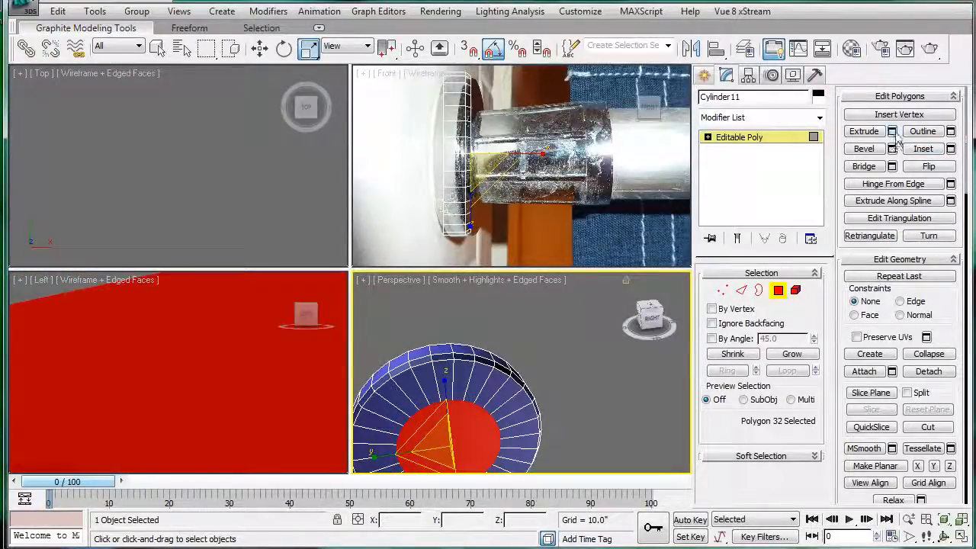
pyautogui.click(892, 132)
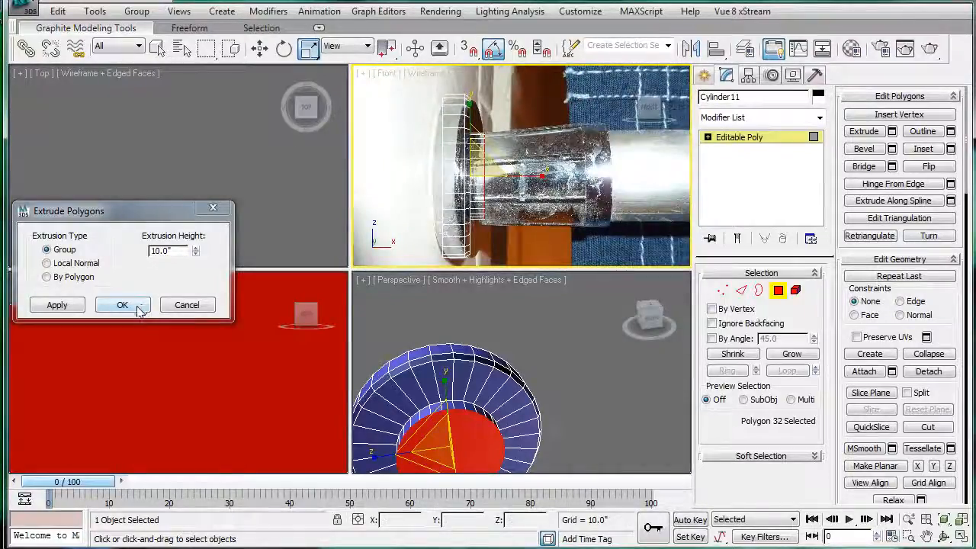
pyautogui.click(122, 305)
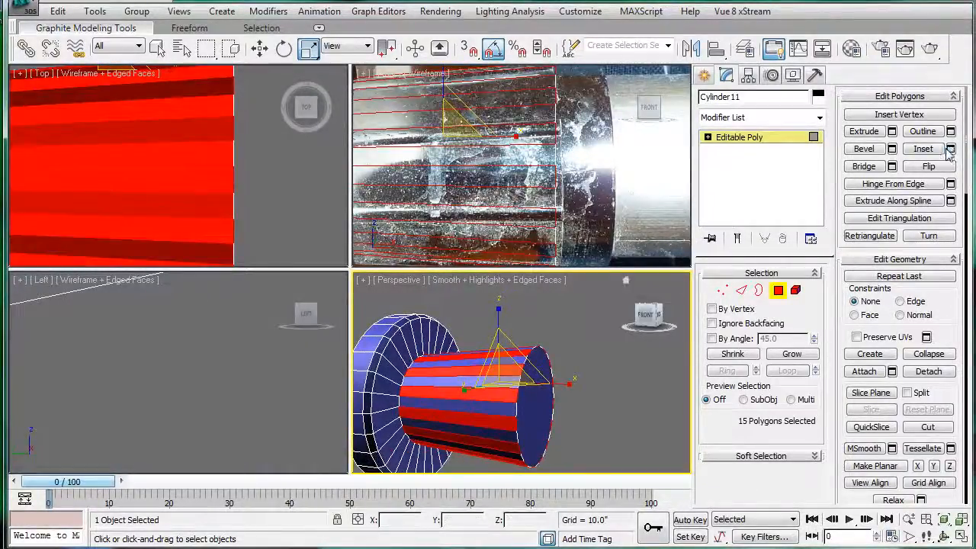
# Add further insets (~1.58) and 16-unit extrusions to step the post's profile.
pyautogui.click(951, 149)
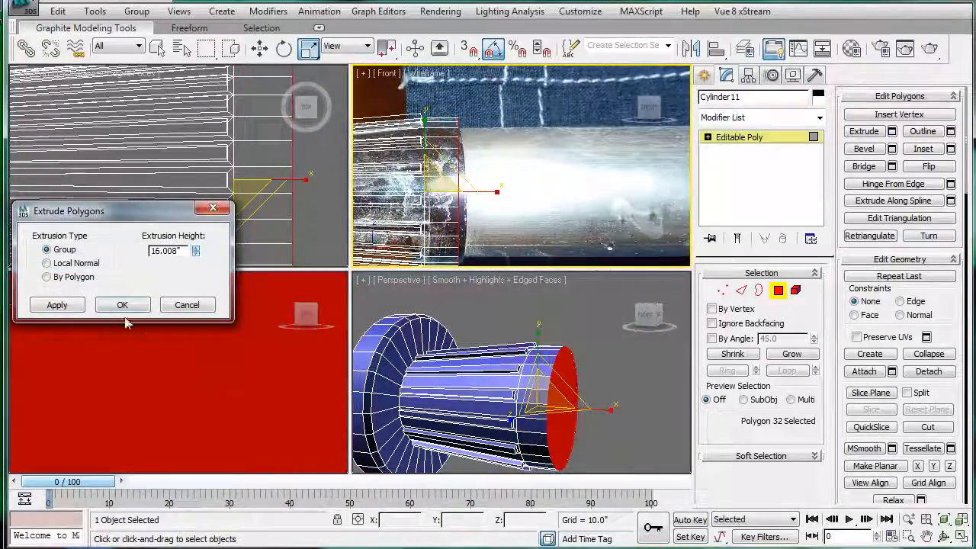
pyautogui.click(121, 305)
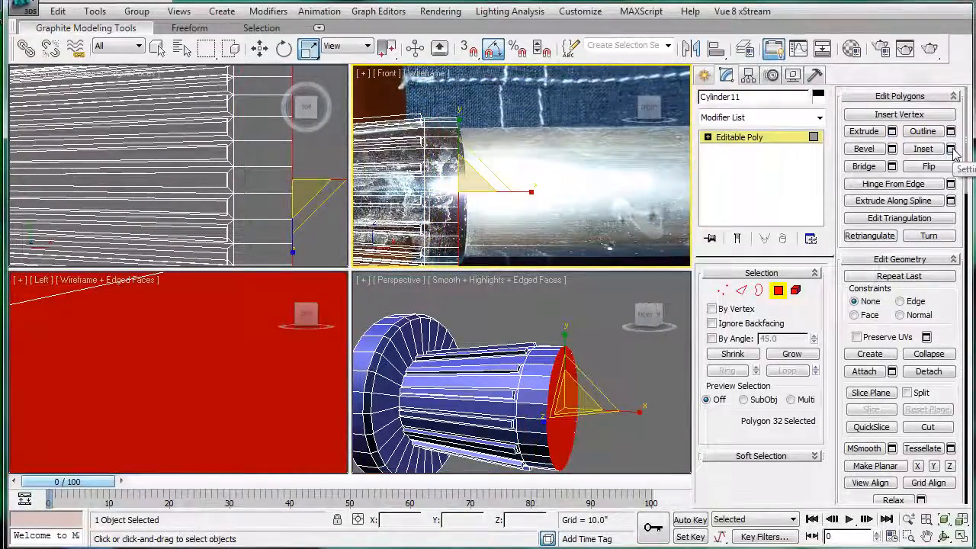
pyautogui.click(958, 150)
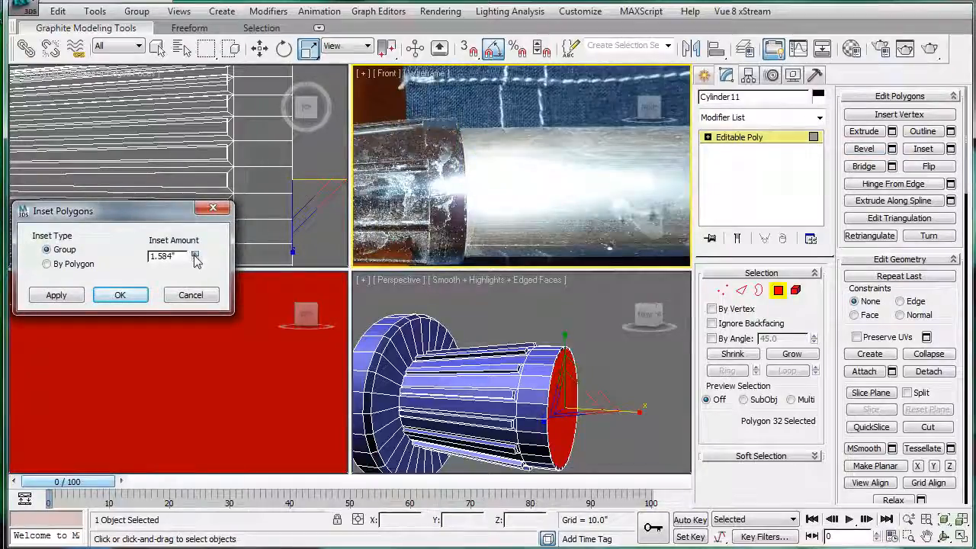
pyautogui.click(119, 296)
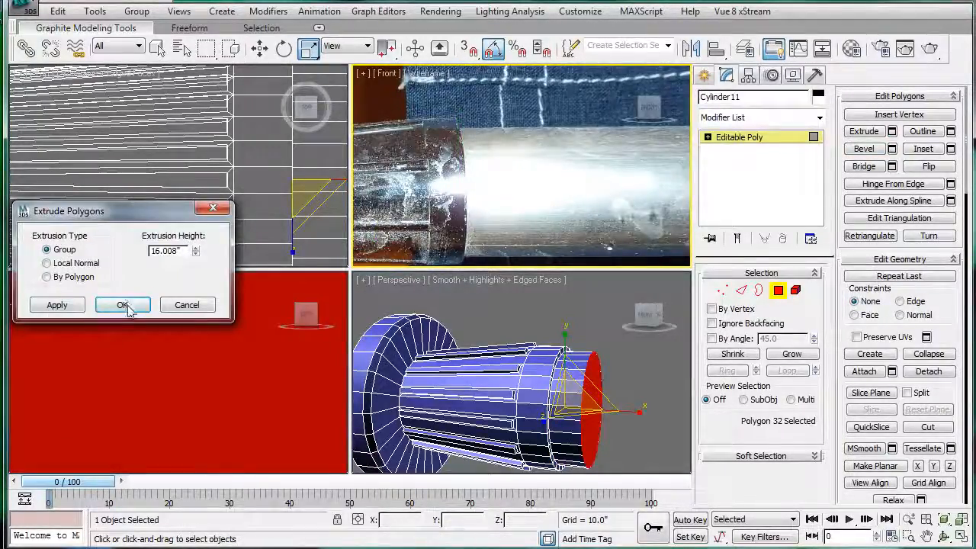
pyautogui.click(122, 304)
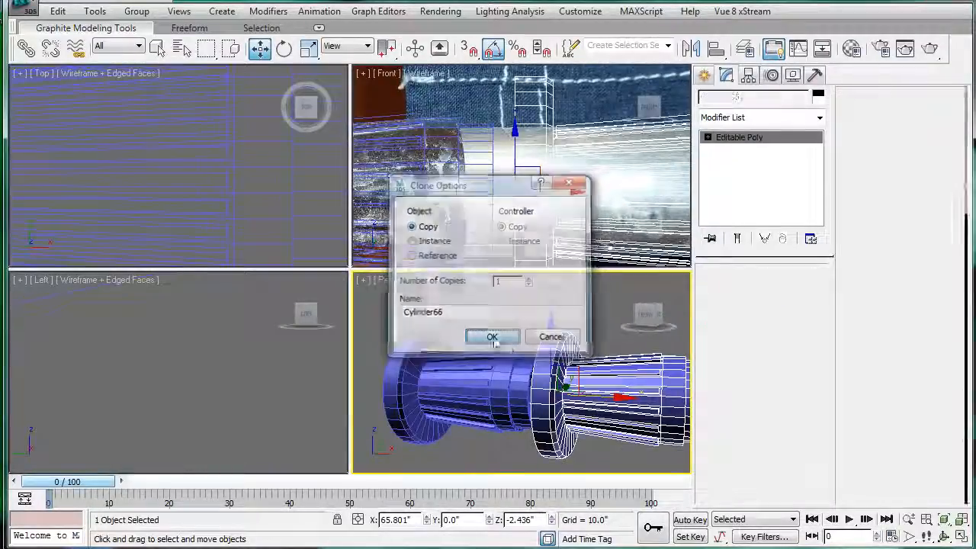
# Clone the post as a Copy for the opposite end and Weld the two posts' seam vertices into one piece.
pyautogui.click(491, 337)
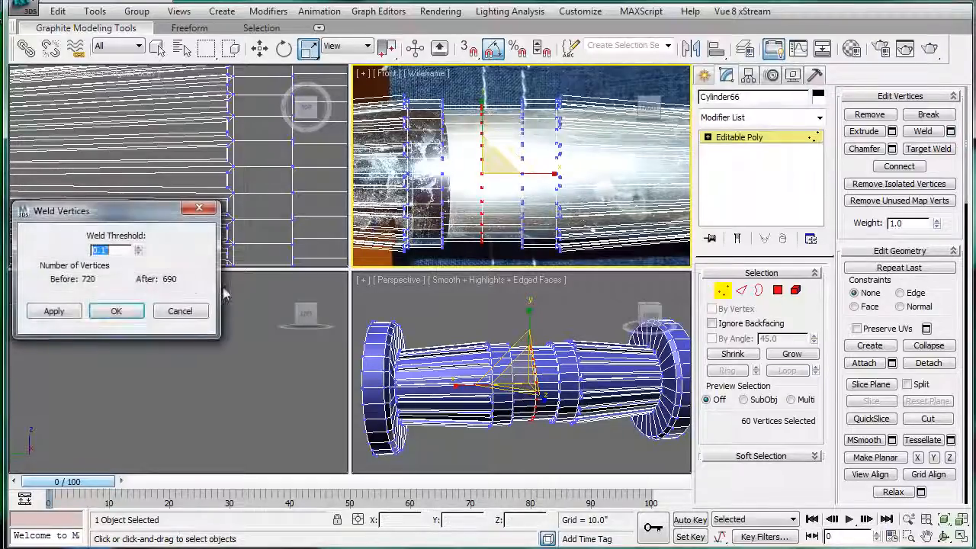
pyautogui.click(116, 311)
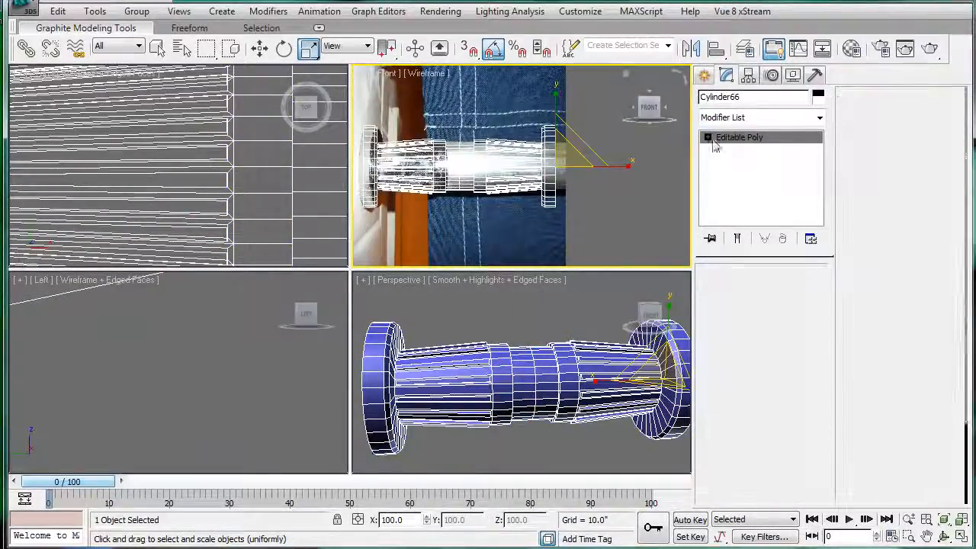
# In Vertex mode, move one end's vertices out along X to stretch the full-length towel bar.
pyautogui.click(707, 137)
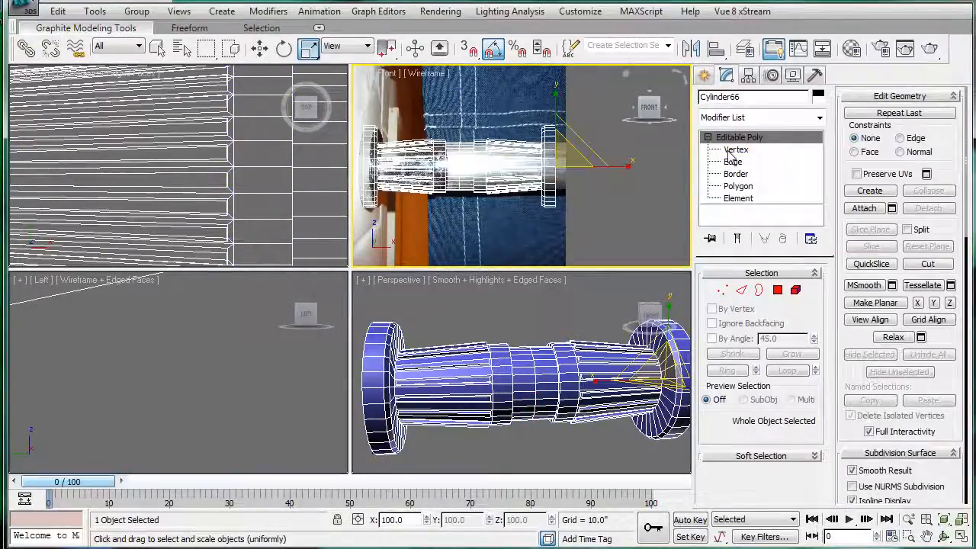
pyautogui.click(735, 149)
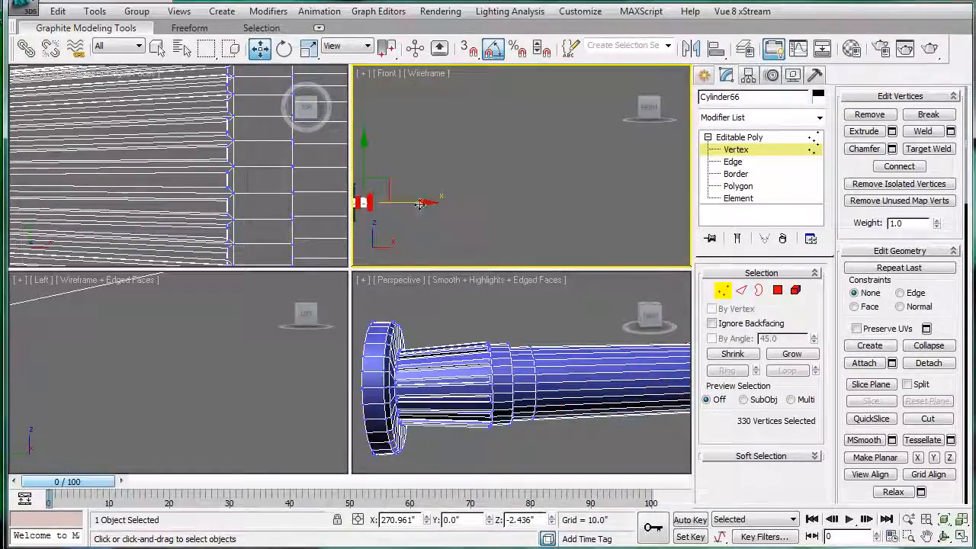
pyautogui.moveTo(418, 205); pyautogui.dragTo(619, 180)
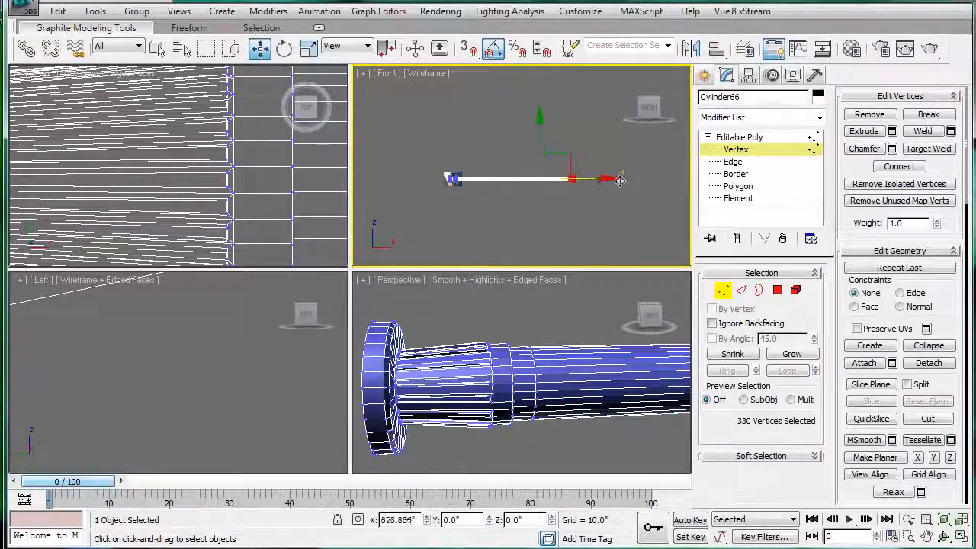